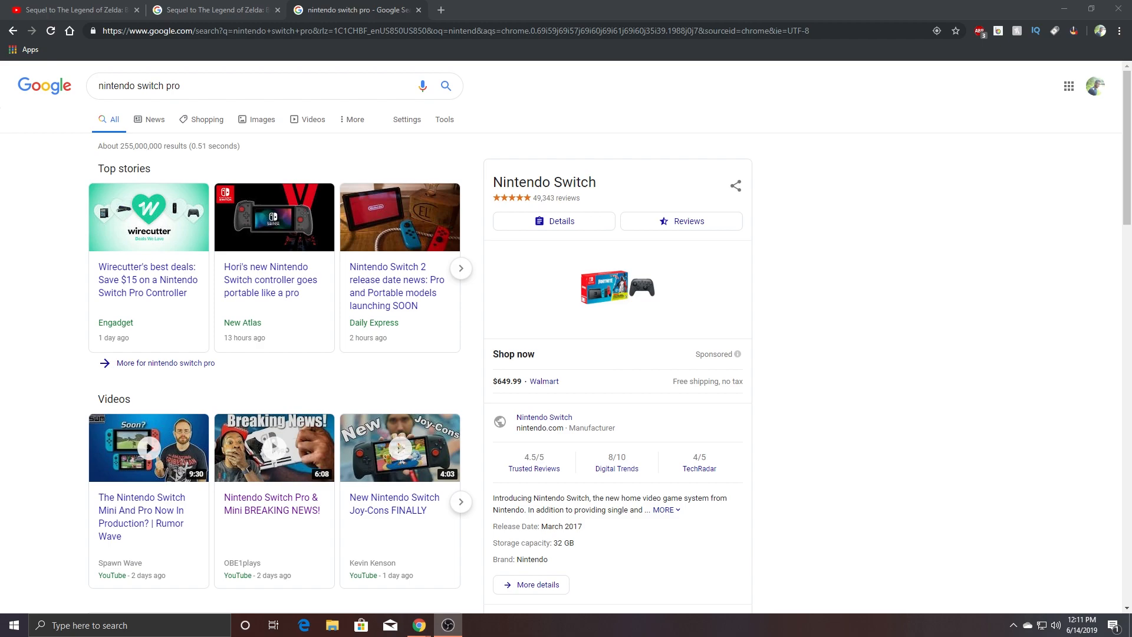
pyautogui.moveTo(382, 6)
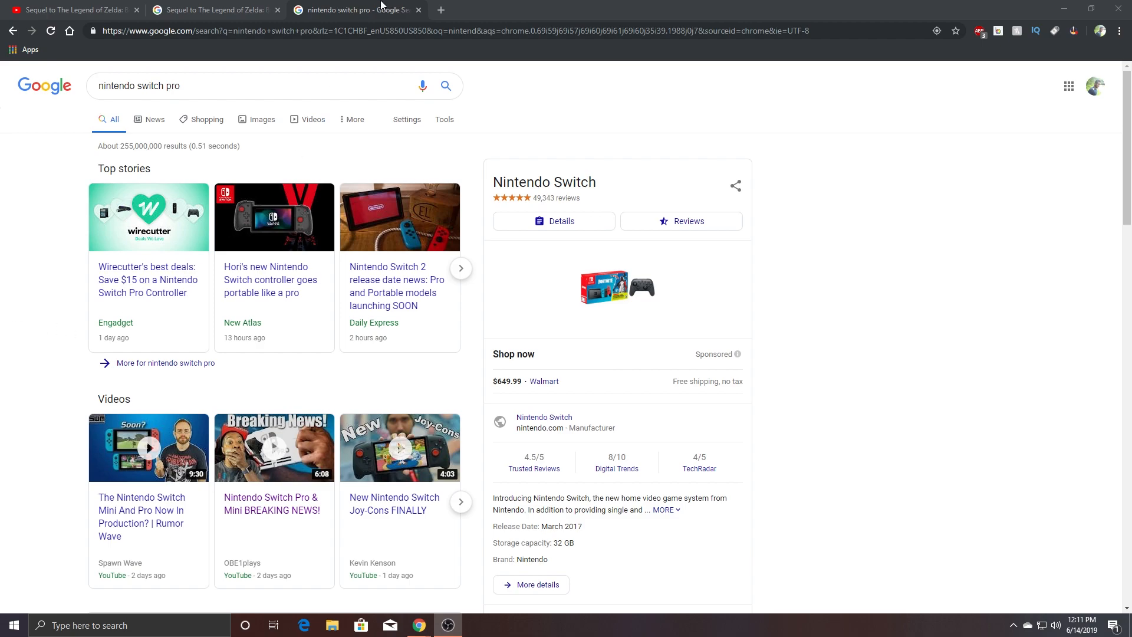
# Switch to the Zelda Breath of the Wild image results tab
pyautogui.click(213, 9)
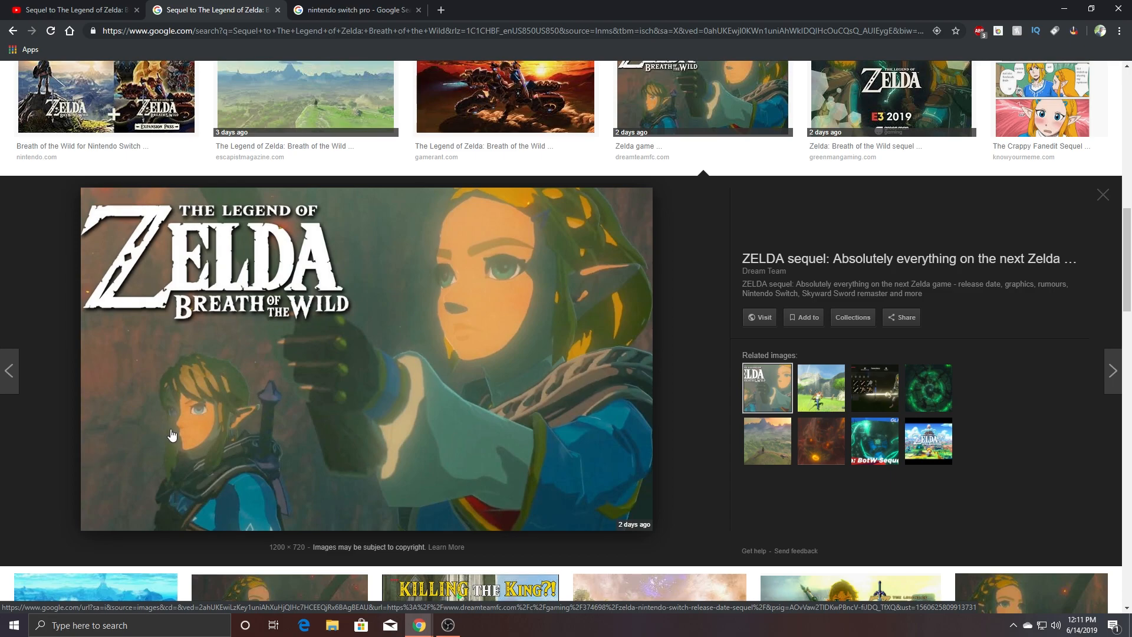
pyautogui.moveTo(271, 341)
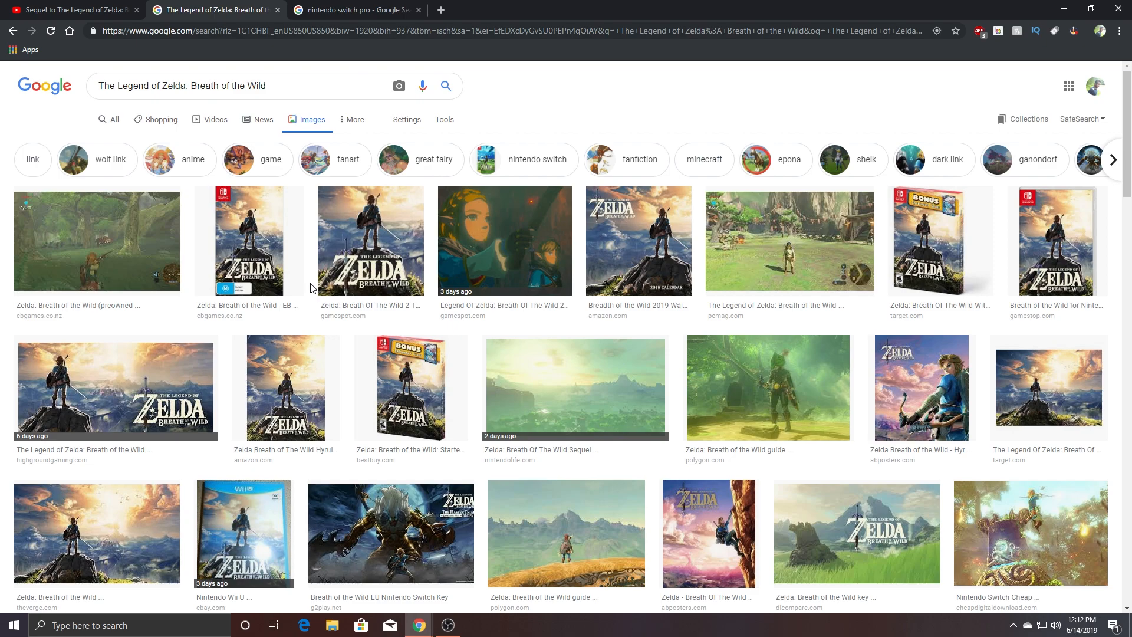
# Search the corrected 'nintendo switch lite' on the third tab, then return to Zelda images
pyautogui.click(354, 10)
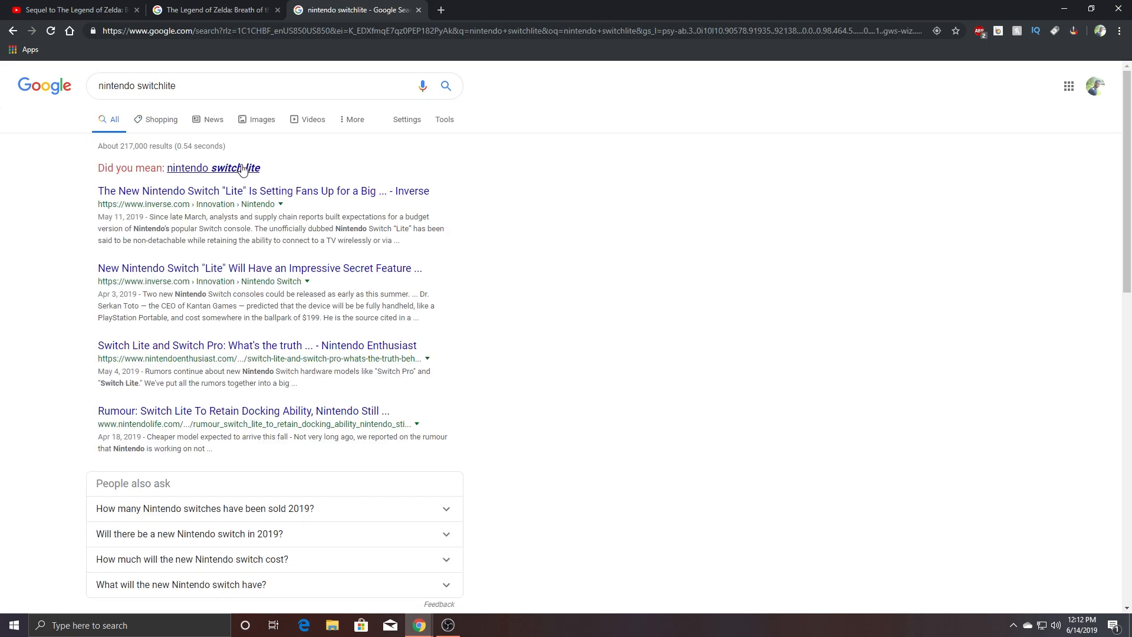
pyautogui.click(226, 167)
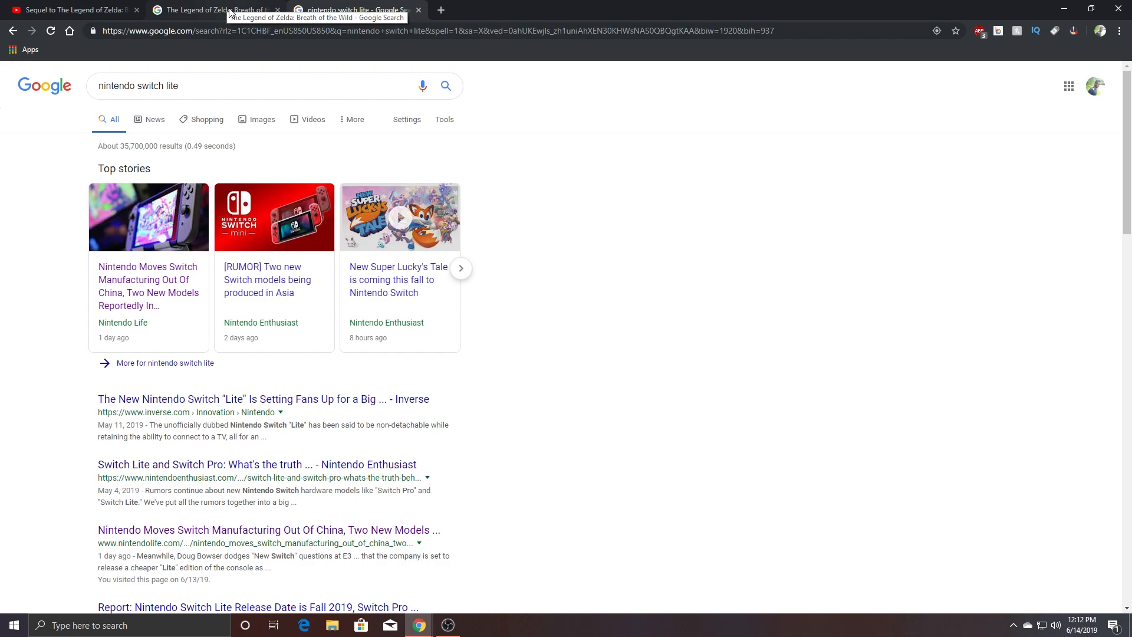
pyautogui.moveTo(230, 9)
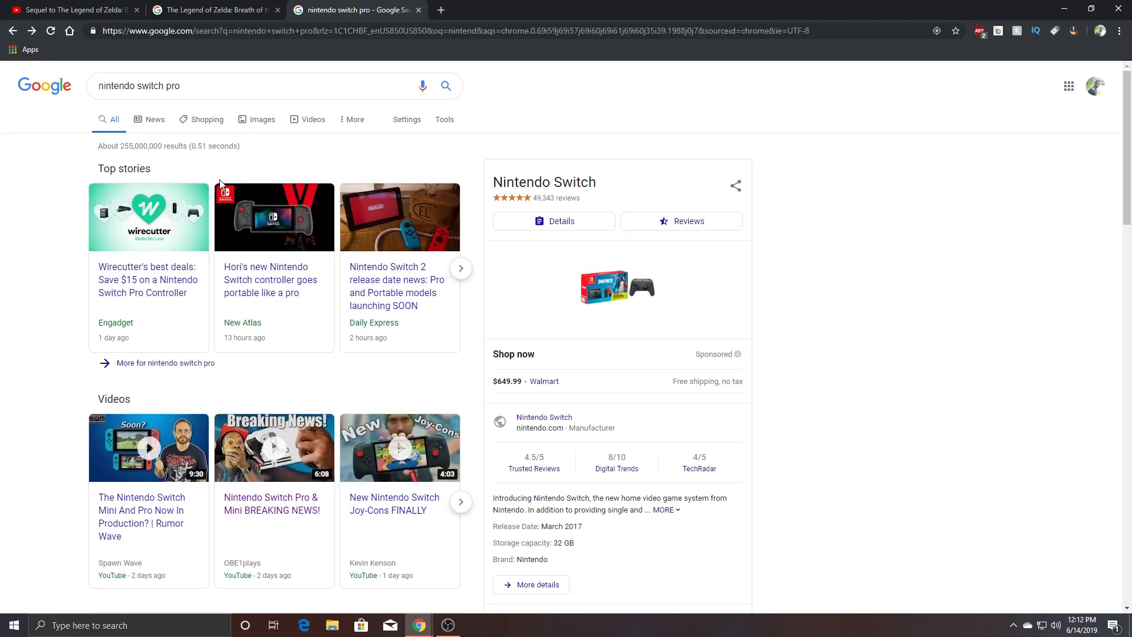
pyautogui.moveTo(395, 285)
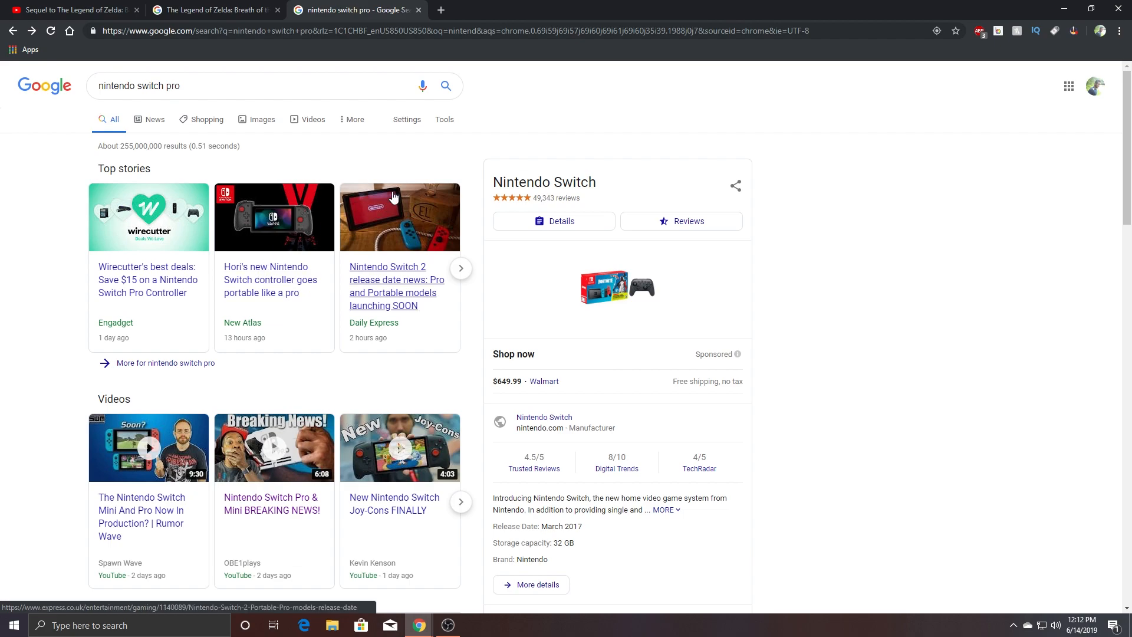
pyautogui.moveTo(790, 169)
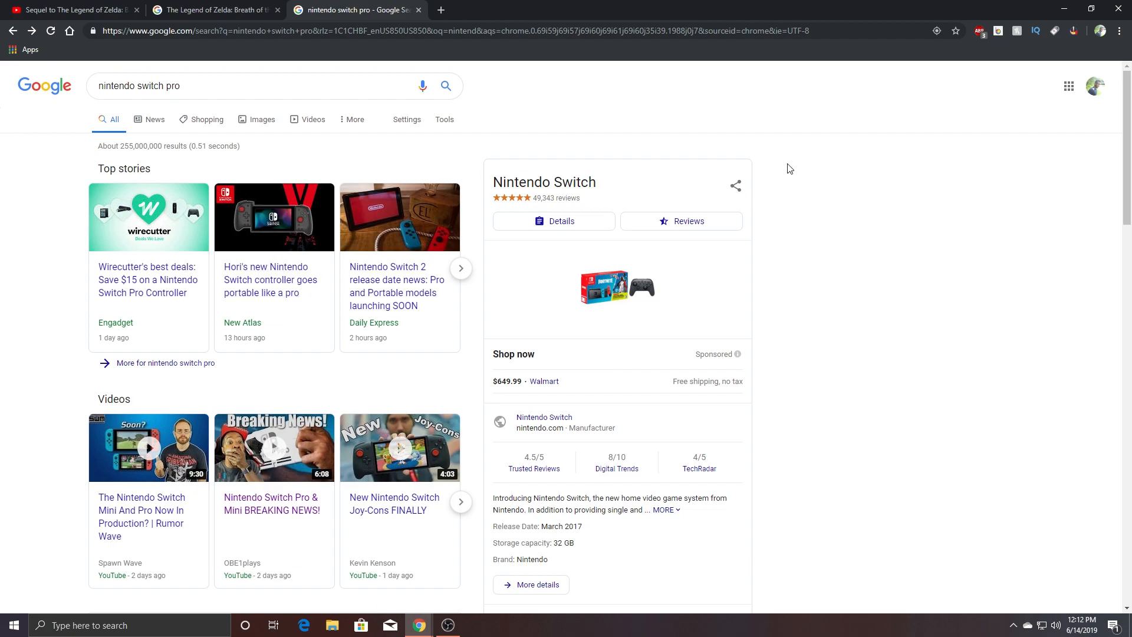
pyautogui.moveTo(605, 93)
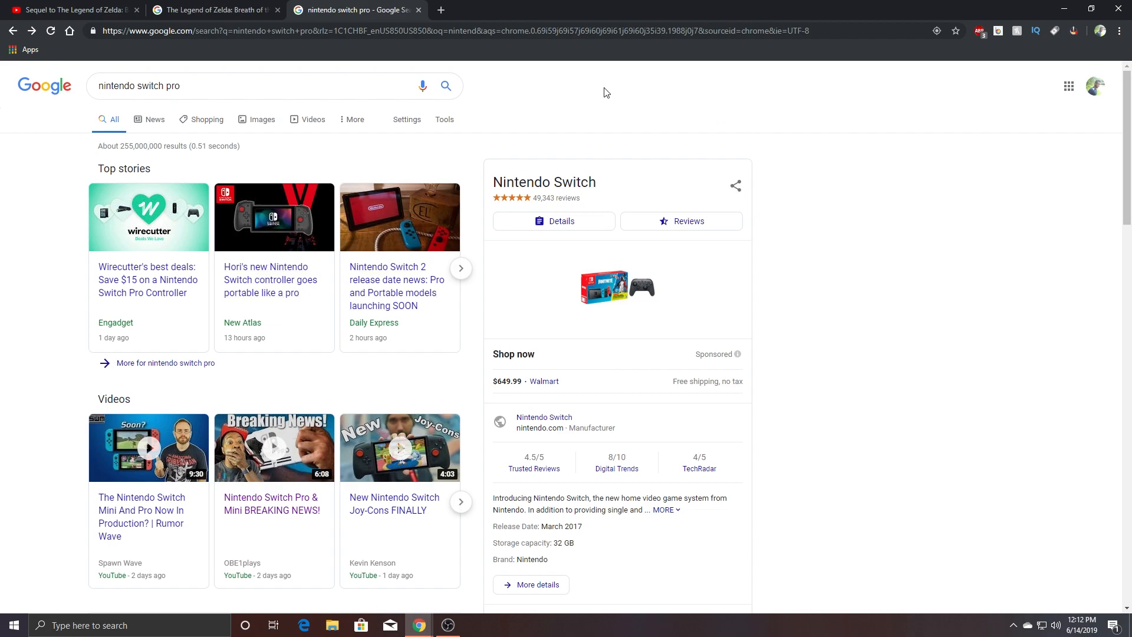
pyautogui.click(213, 9)
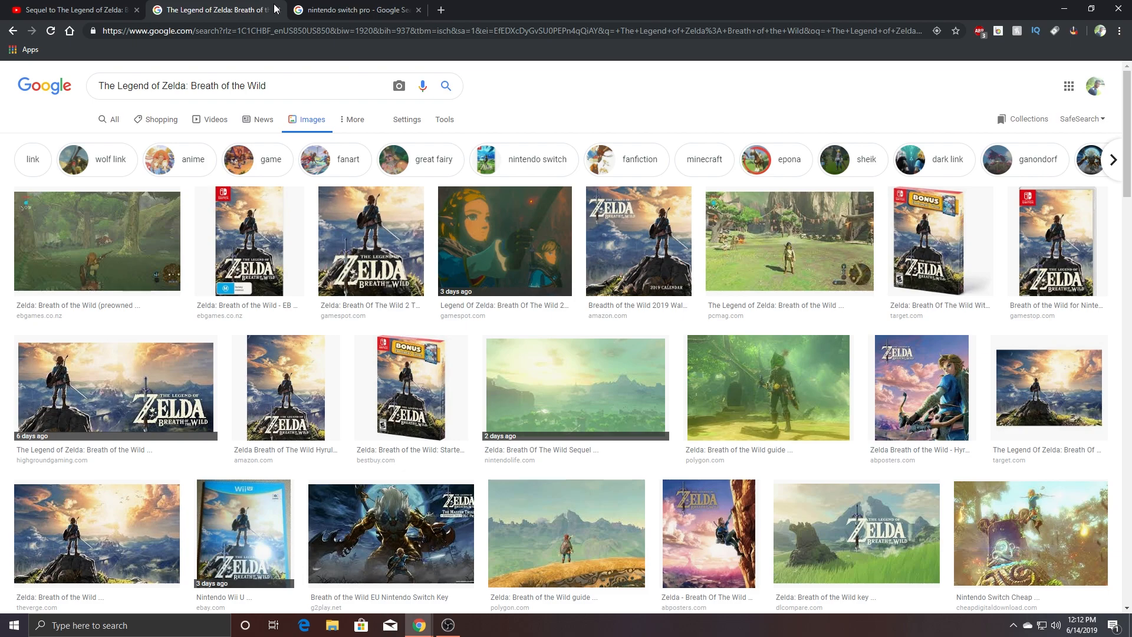
pyautogui.moveTo(354, 9)
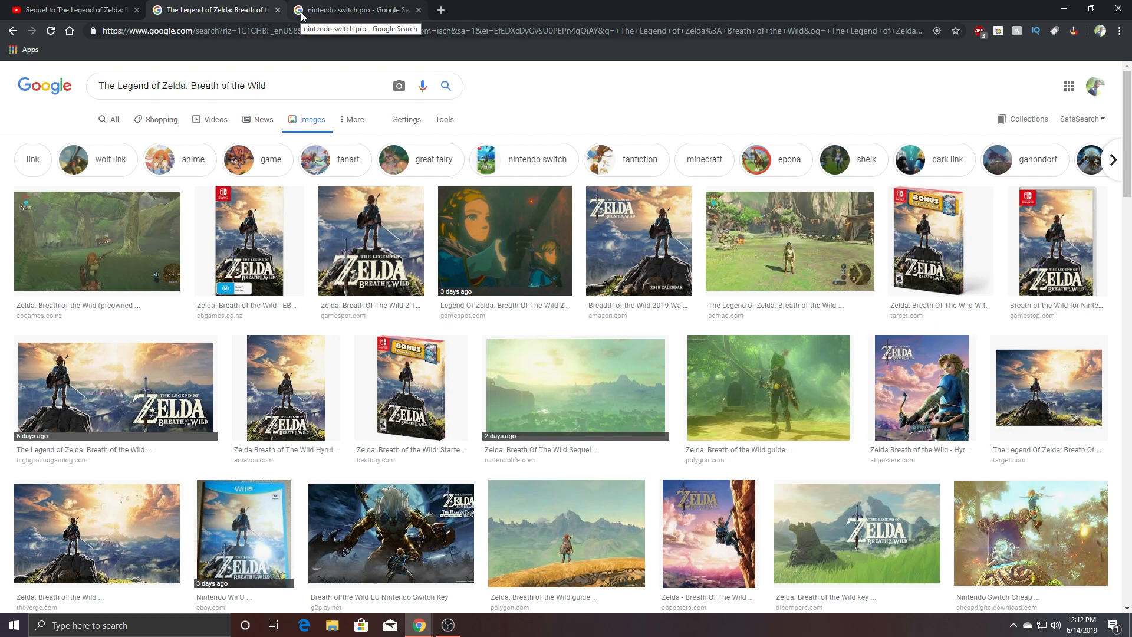
pyautogui.moveTo(532, 254)
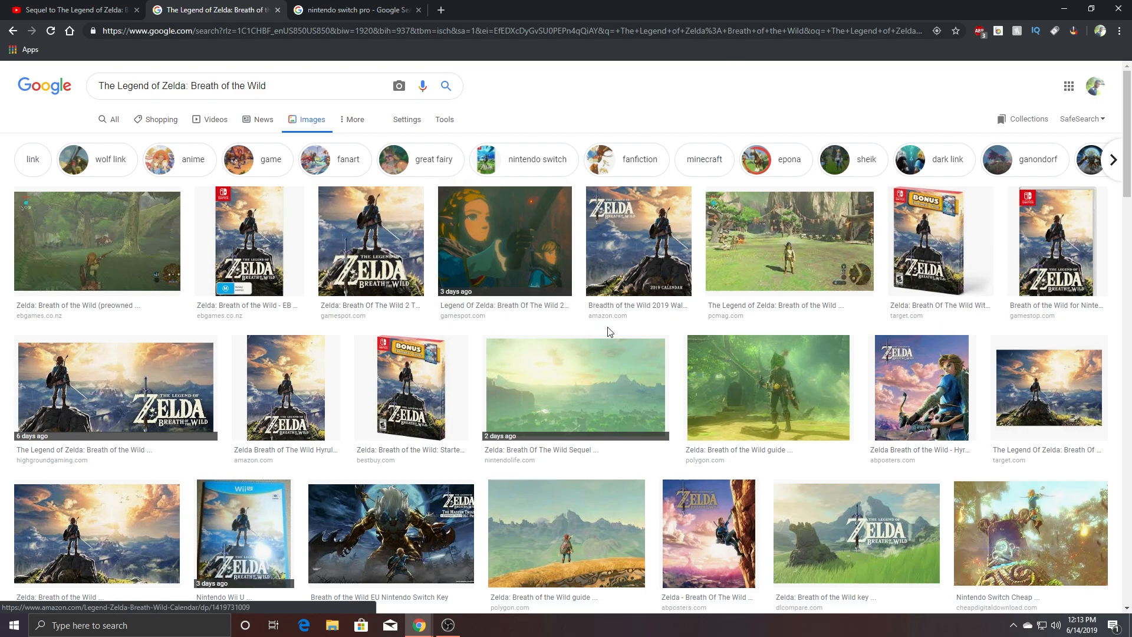
# Preview the Breath of the Wild 2 E3 reveal artwork and scroll the results
pyautogui.click(505, 241)
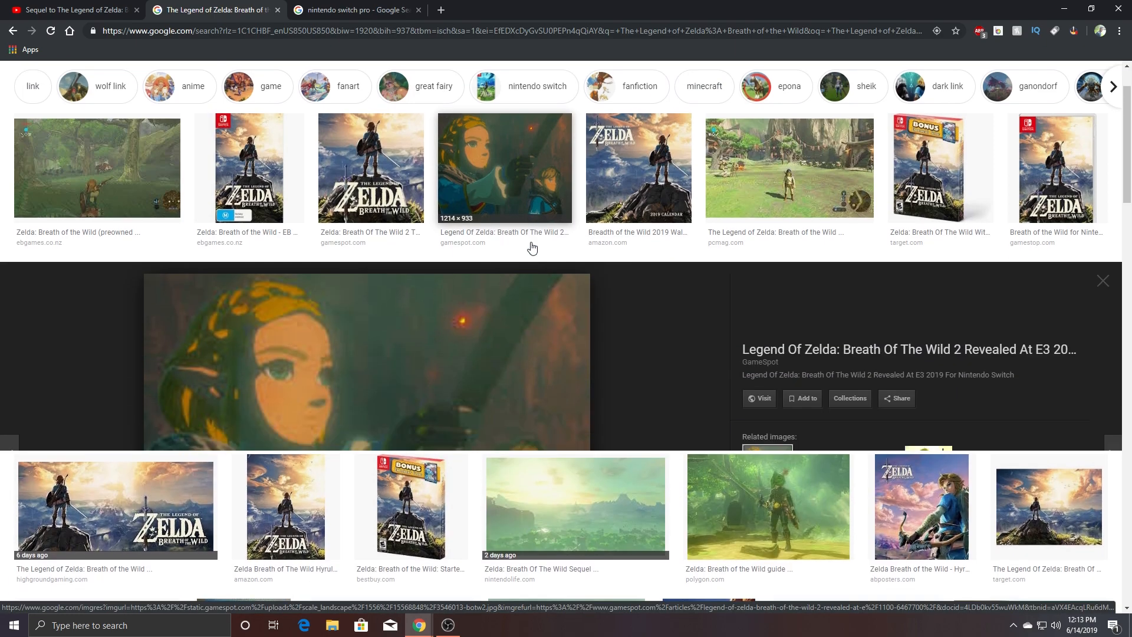
pyautogui.scroll(-3)
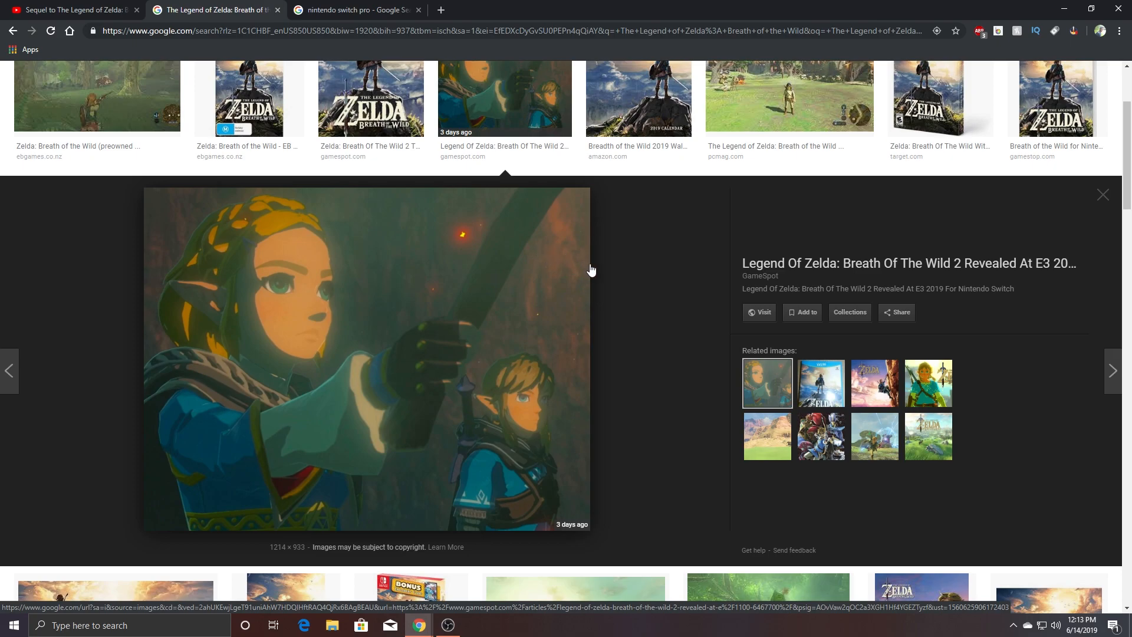
pyautogui.moveTo(592, 273)
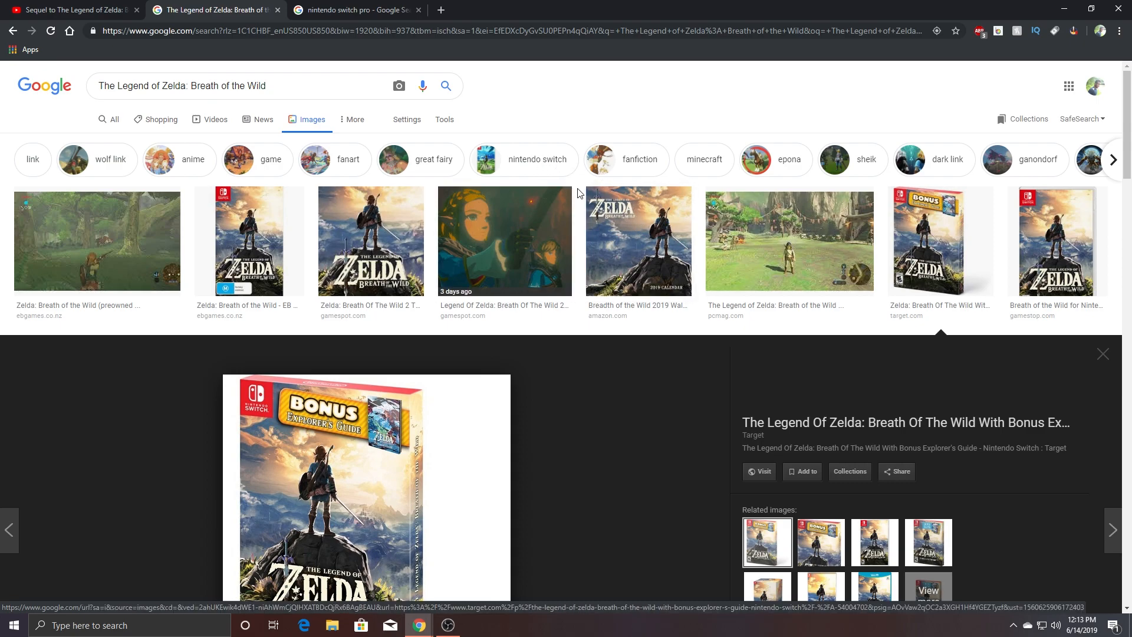
pyautogui.moveTo(506, 6)
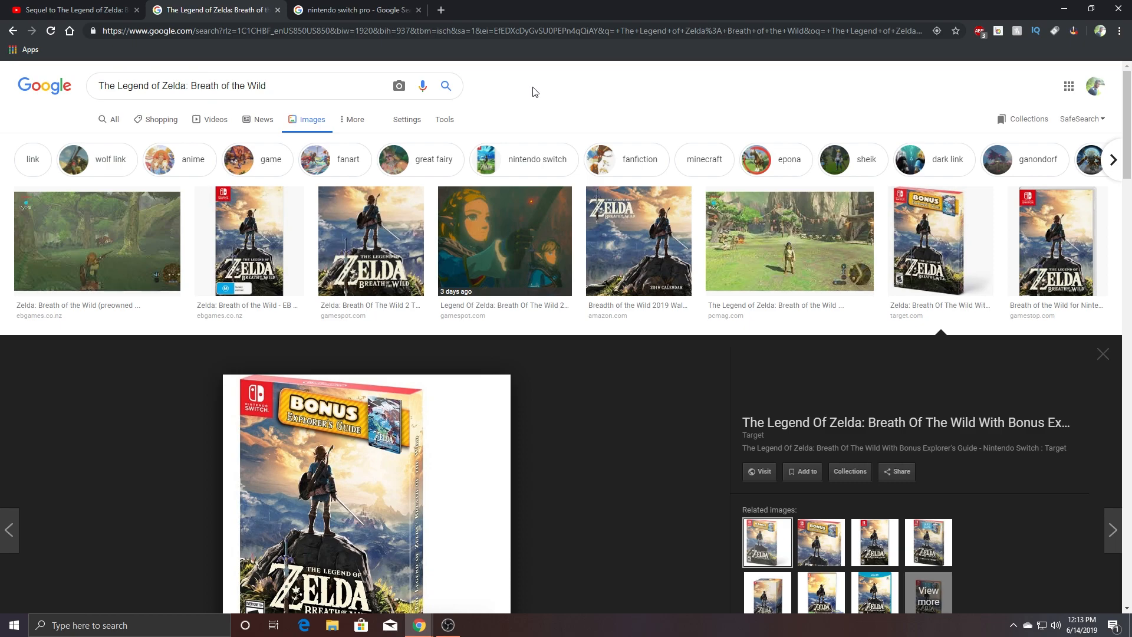
pyautogui.moveTo(554, 93)
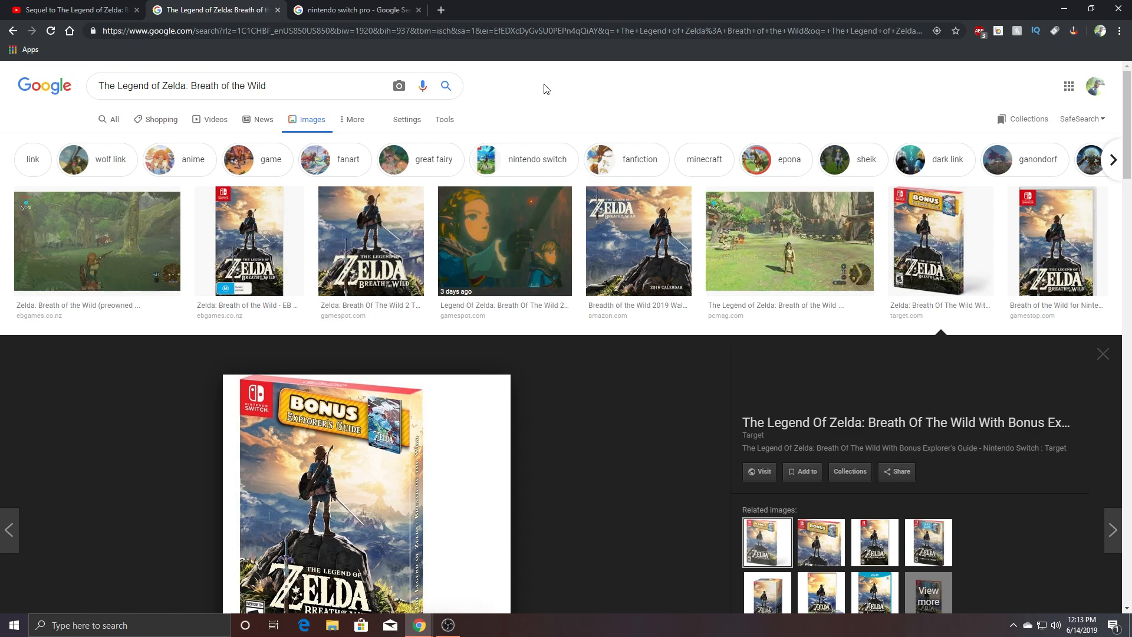
pyautogui.moveTo(524, 52)
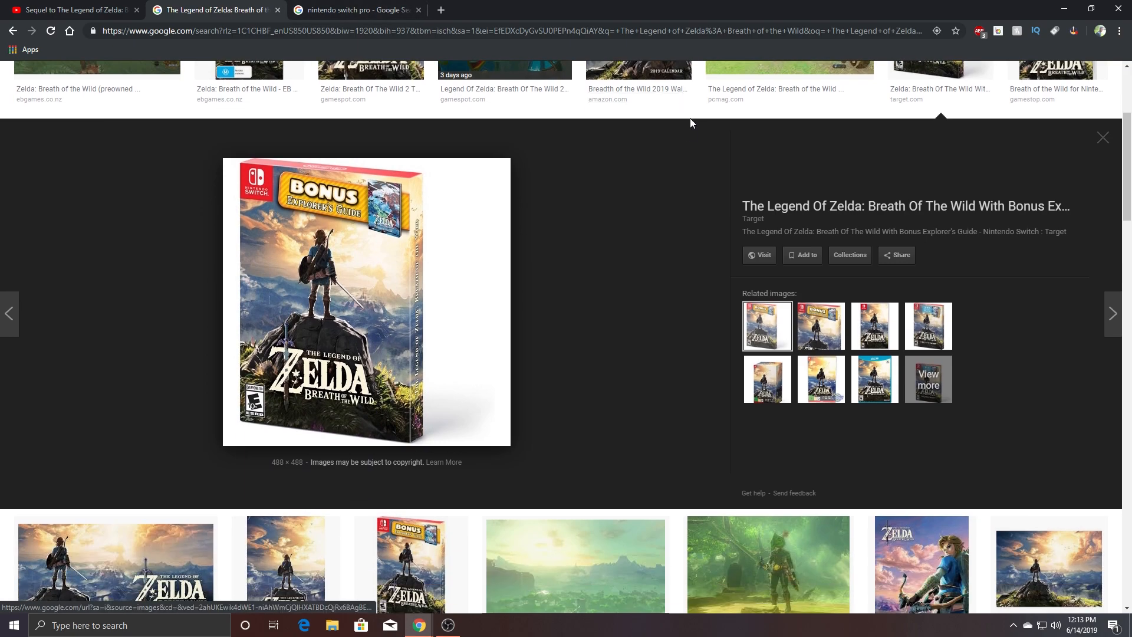
pyautogui.moveTo(465, 245)
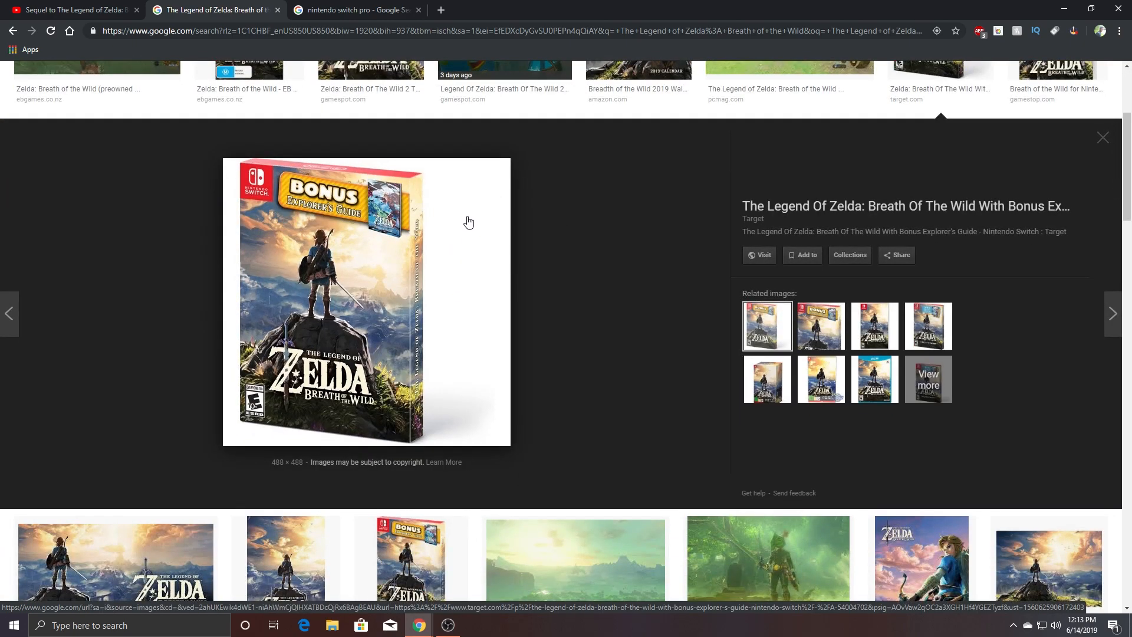
pyautogui.moveTo(470, 235)
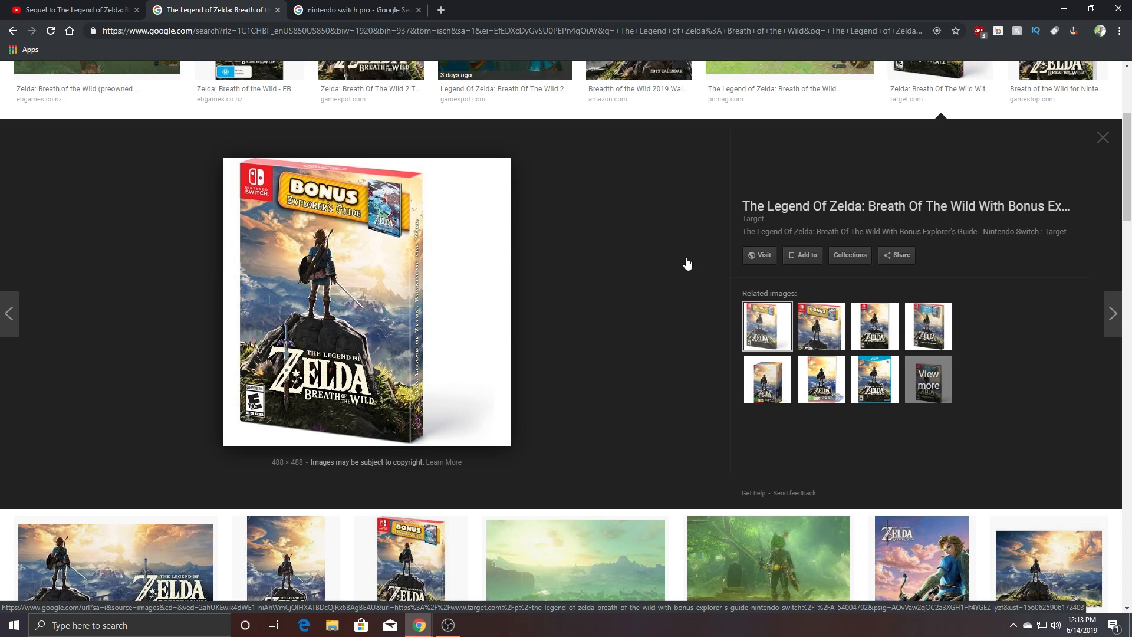
pyautogui.moveTo(690, 267)
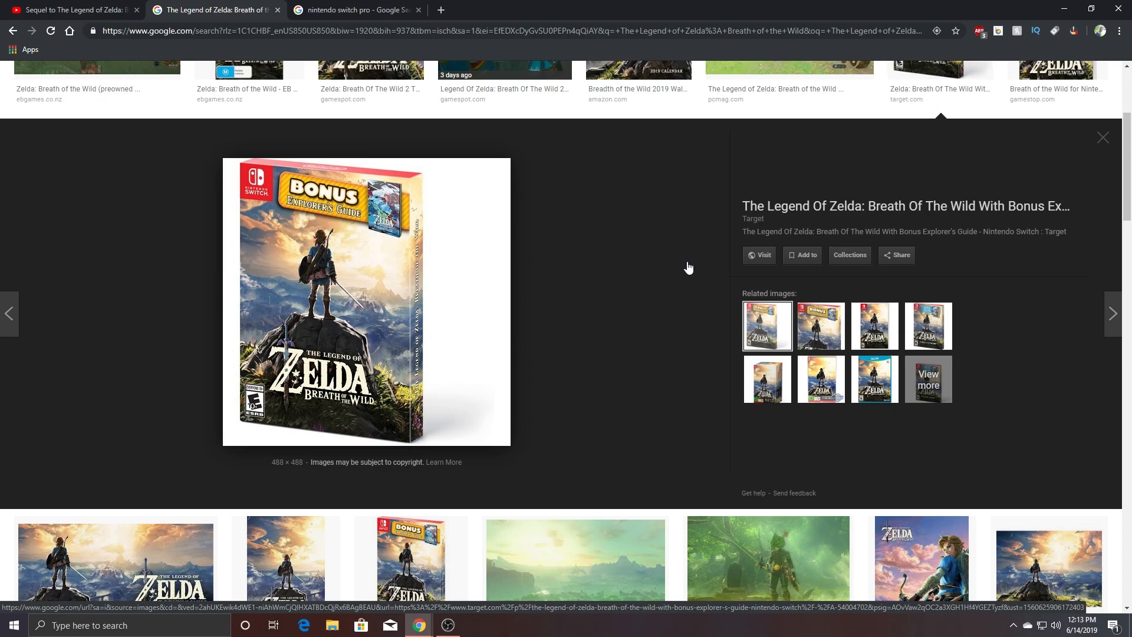
pyautogui.moveTo(694, 262)
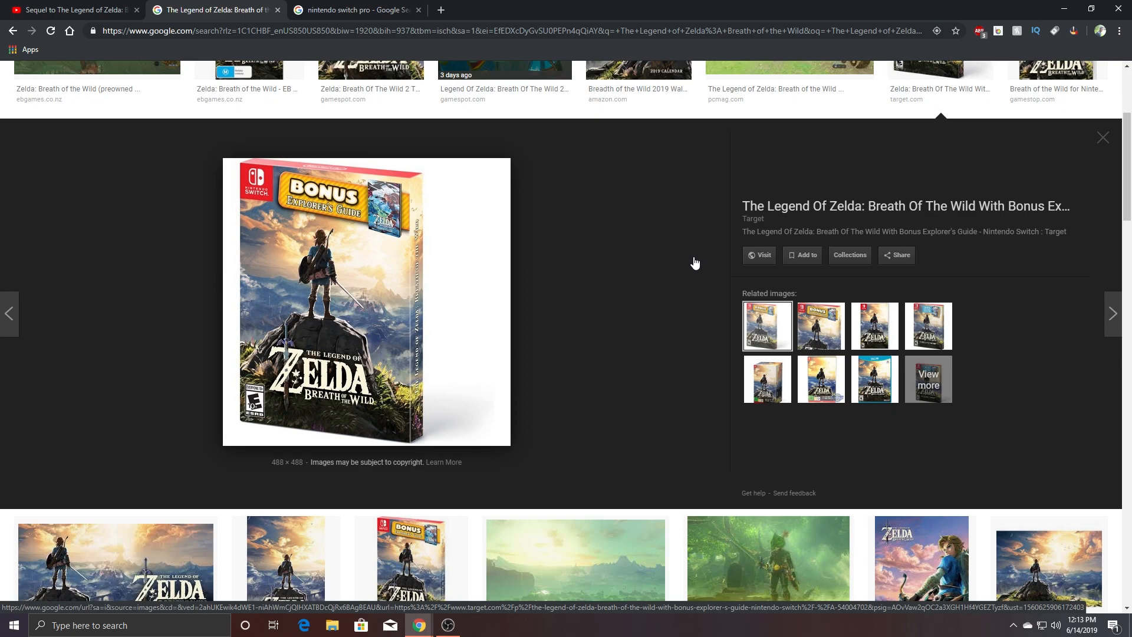
pyautogui.moveTo(603, 246)
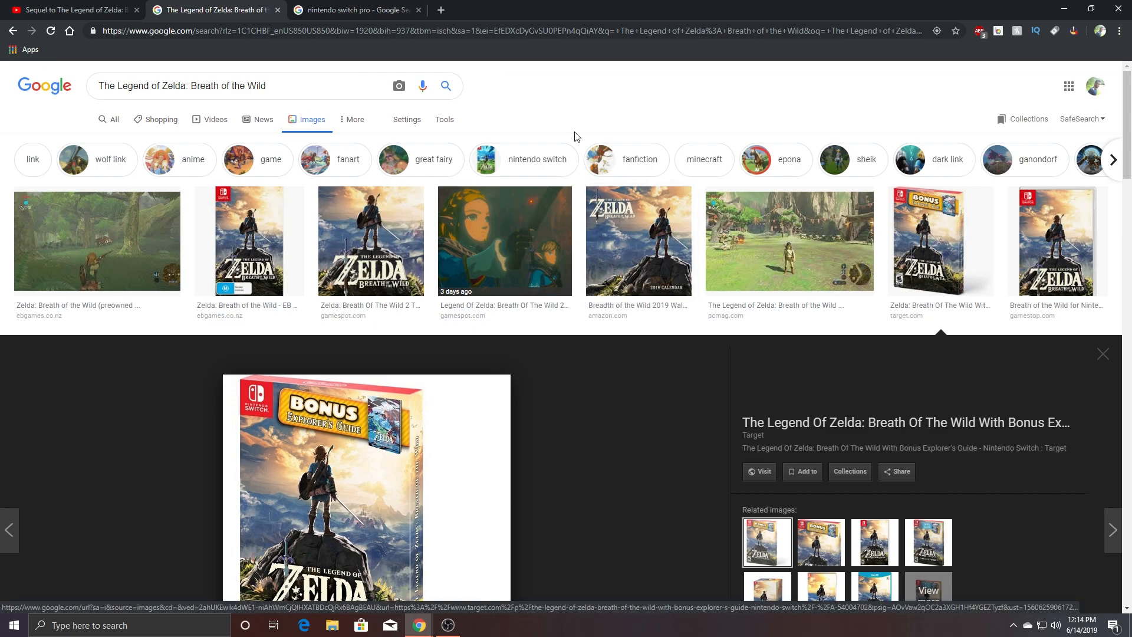
pyautogui.moveTo(705, 107)
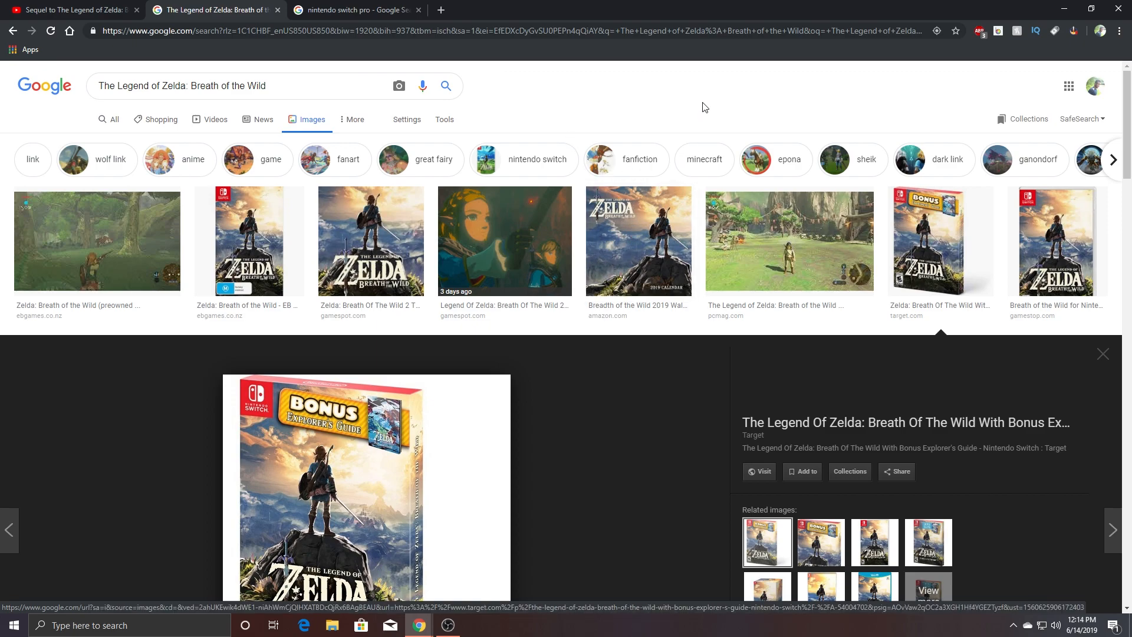
pyautogui.moveTo(676, 78)
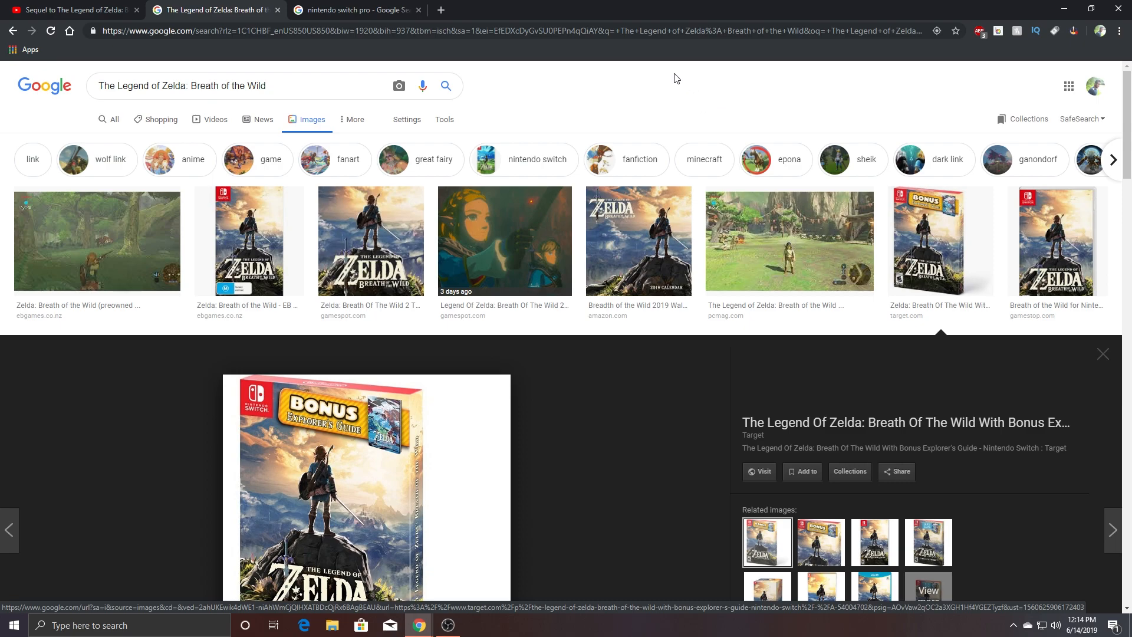
pyautogui.click(354, 9)
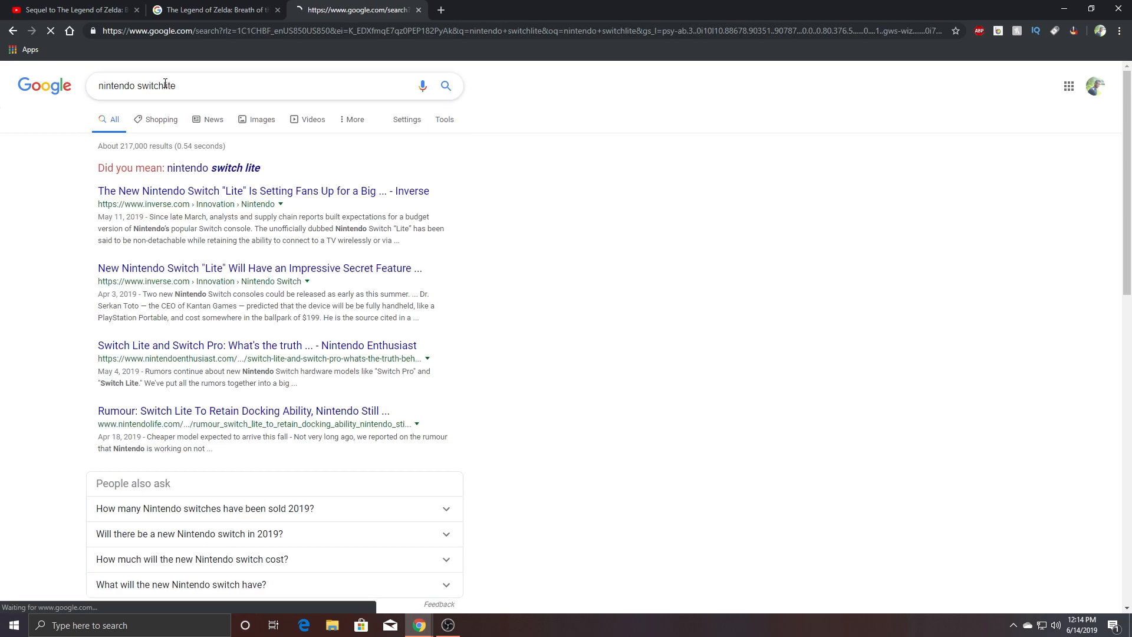
# Accept the 'nintendo switch lite' spelling correction on the Switch search tab
pyautogui.click(228, 167)
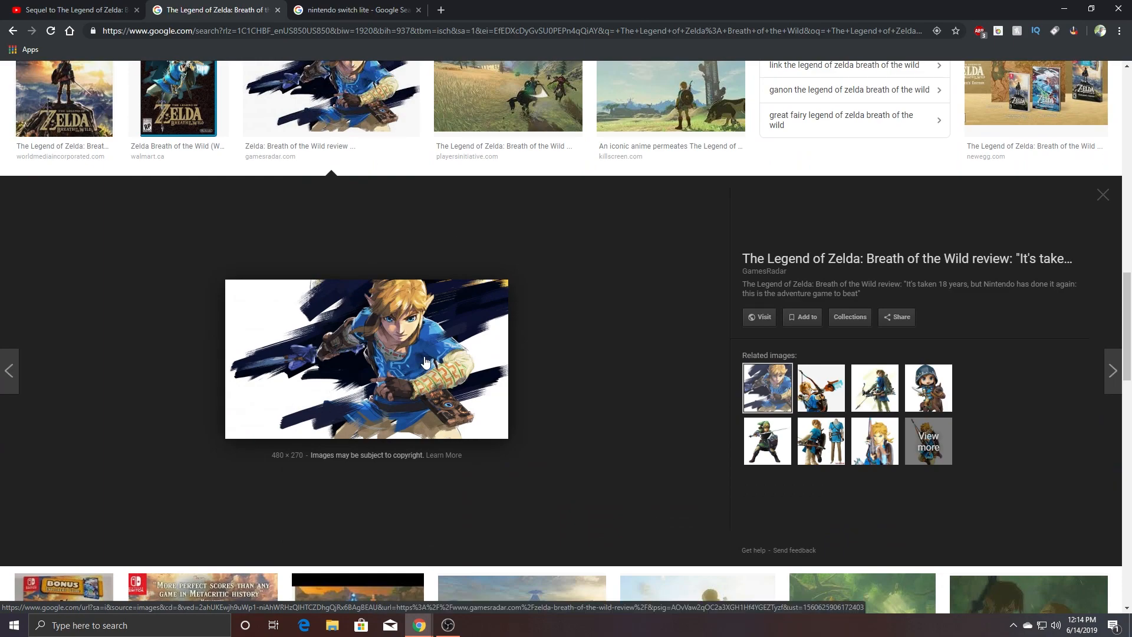
pyautogui.moveTo(426, 359)
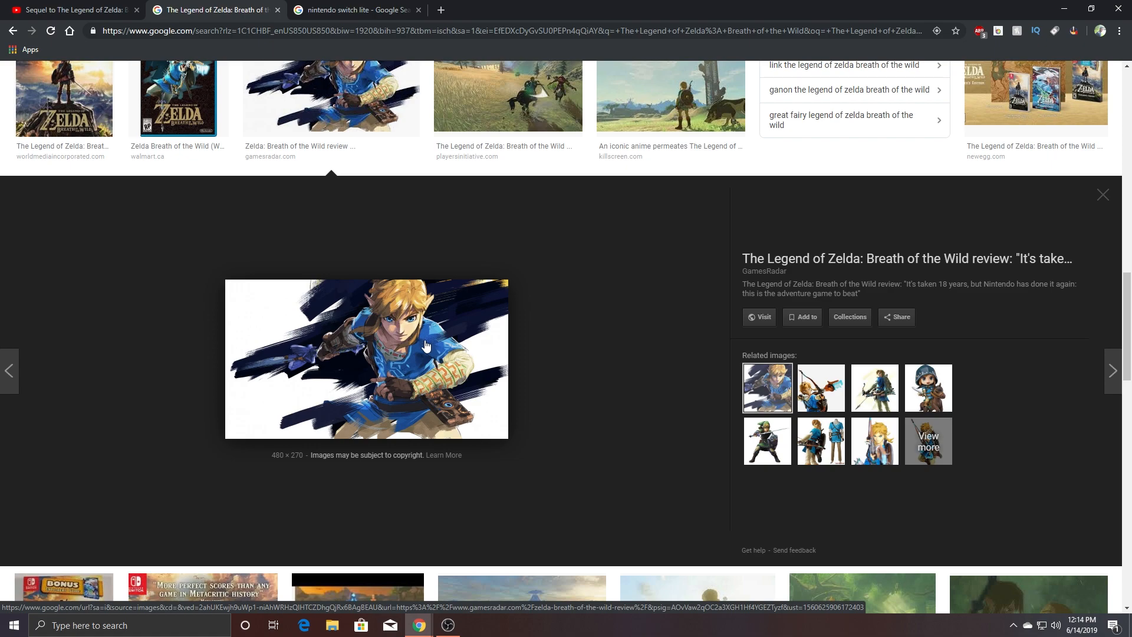
pyautogui.moveTo(425, 346)
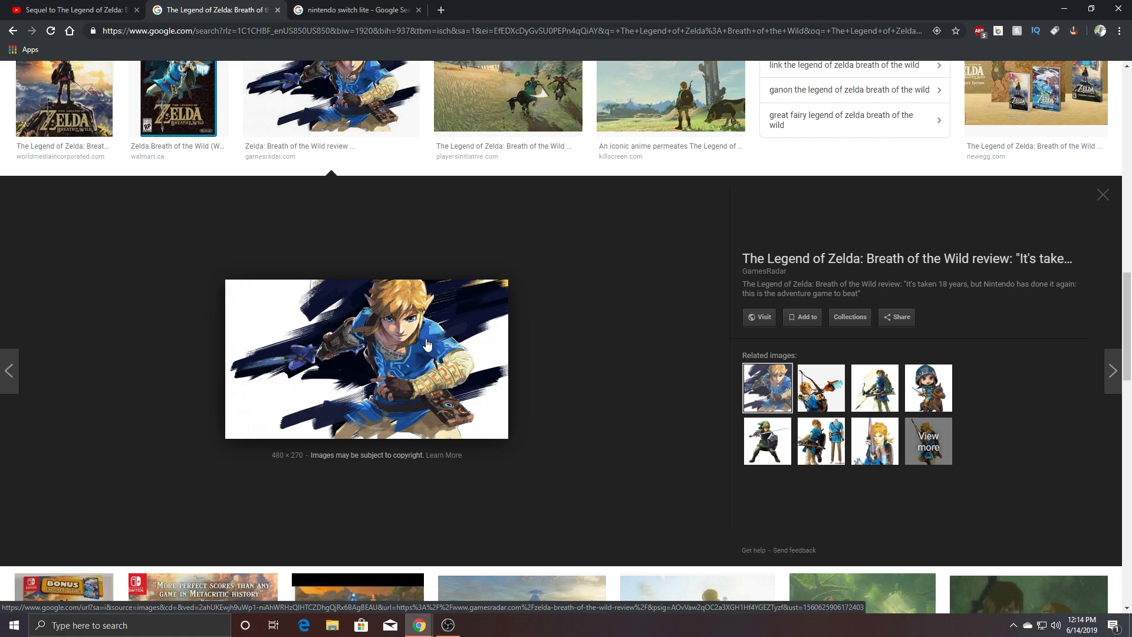
pyautogui.moveTo(431, 312)
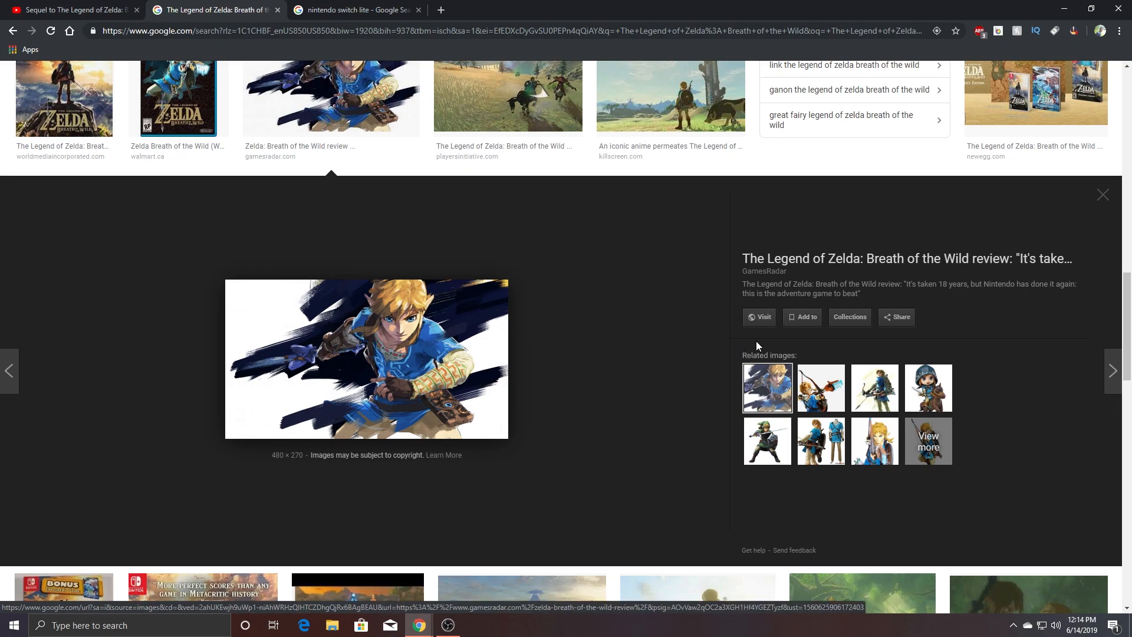
pyautogui.moveTo(287, 296)
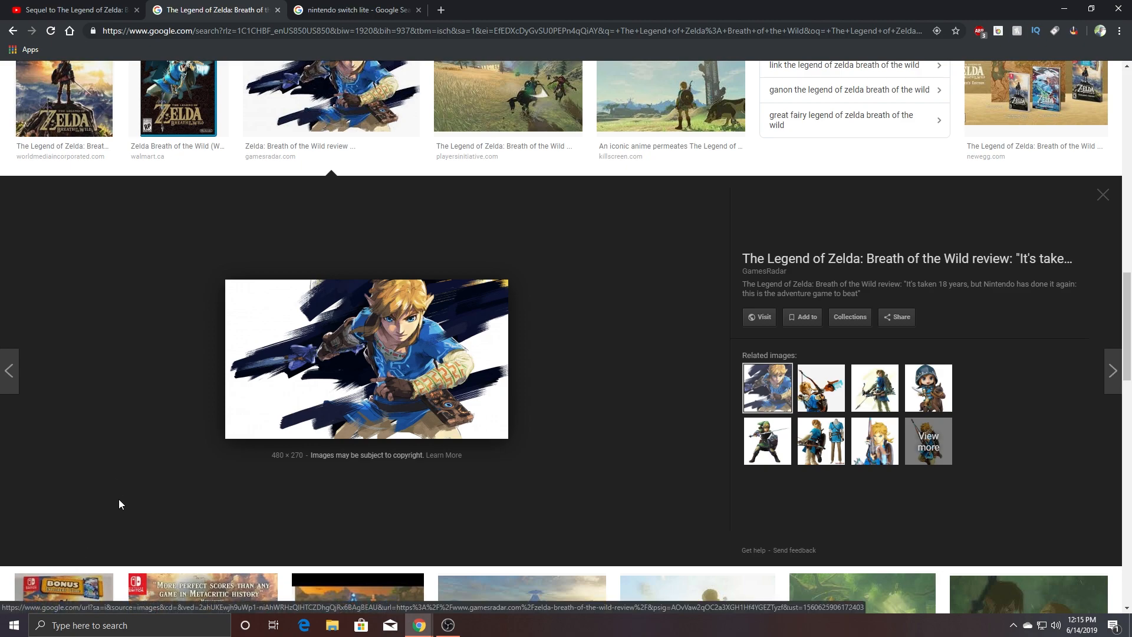
pyautogui.moveTo(685, 476)
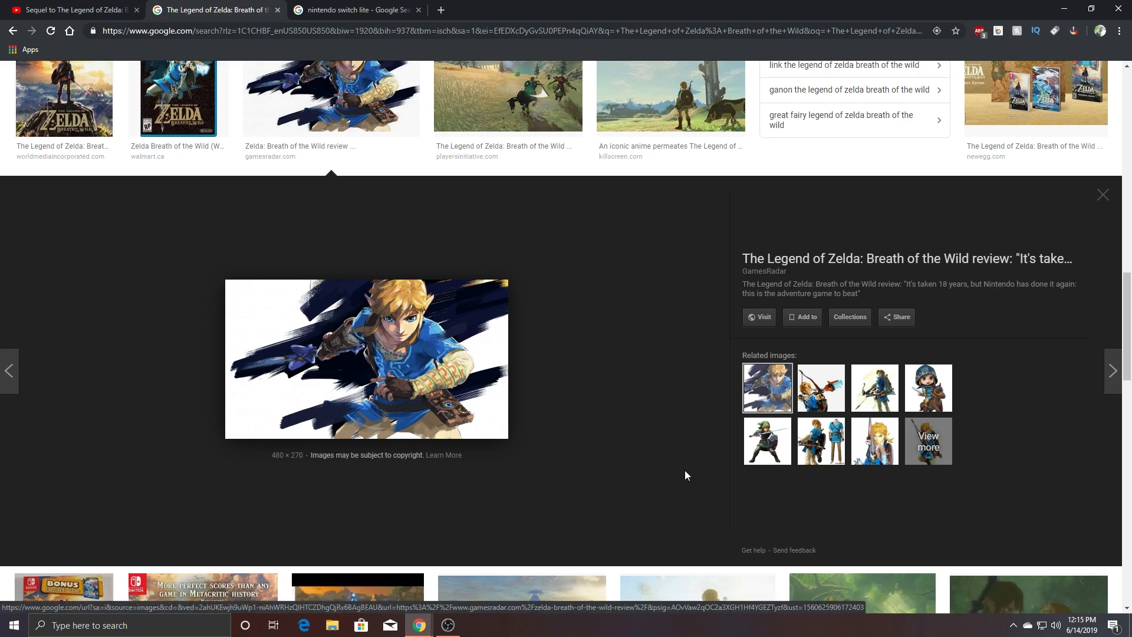